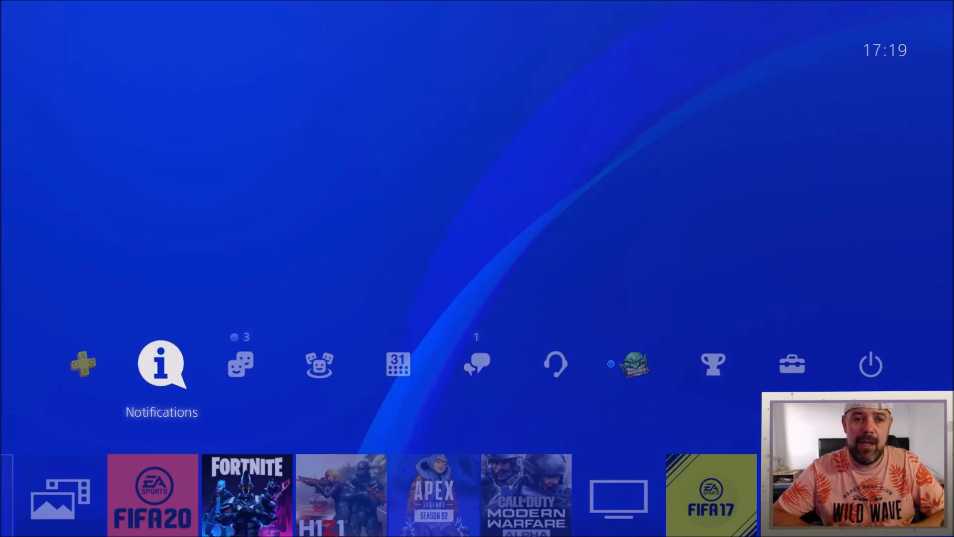
Step: Open Notifications from the function area
left_click(162, 364)
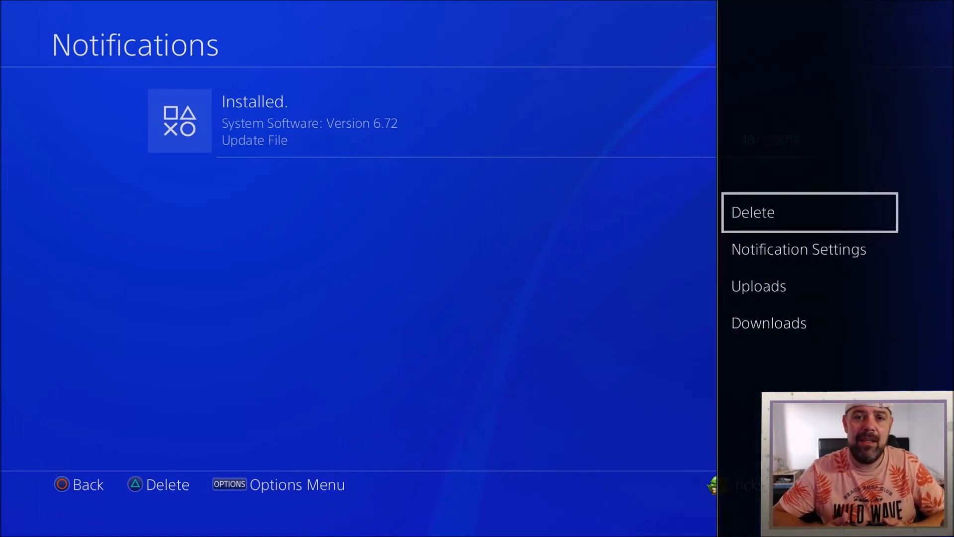
Step: Delete the System Software 6.72 update notification, then open Settings
left_click(809, 212)
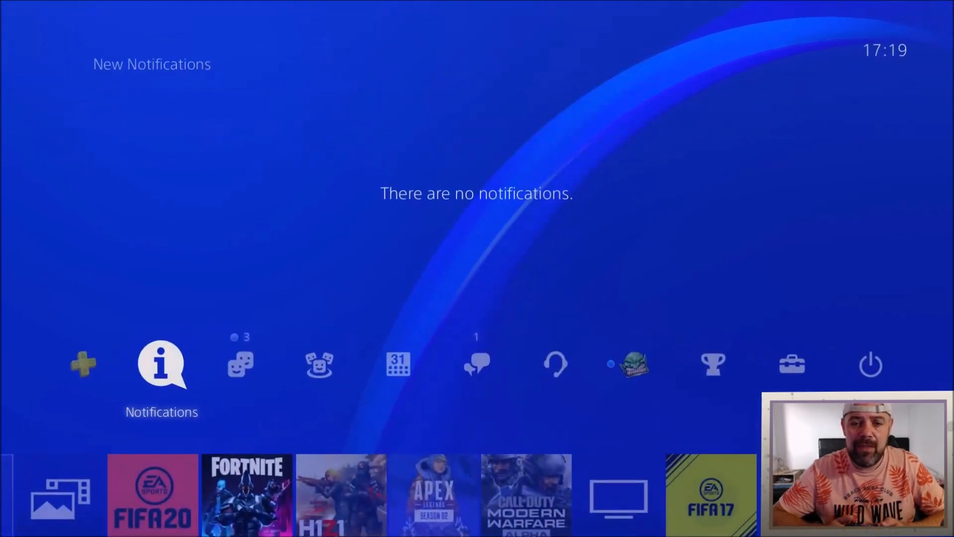
left_click(792, 363)
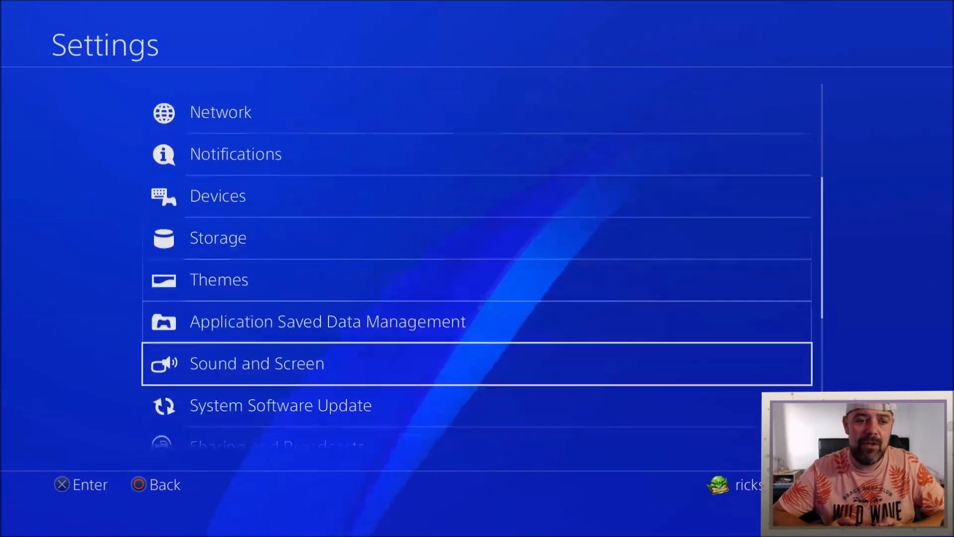
Step: Run System Software Update and dismiss the 'latest version already installed' message
left_click(280, 404)
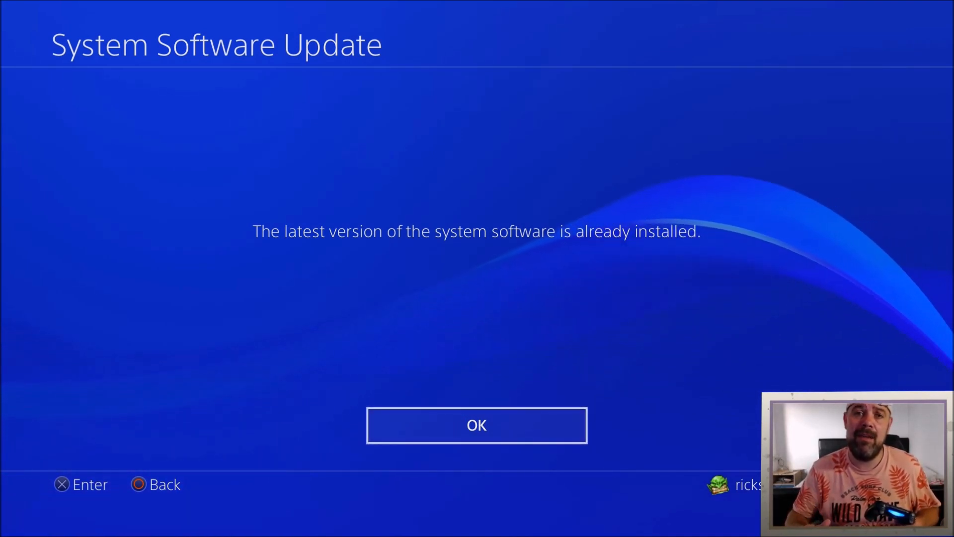
left_click(476, 424)
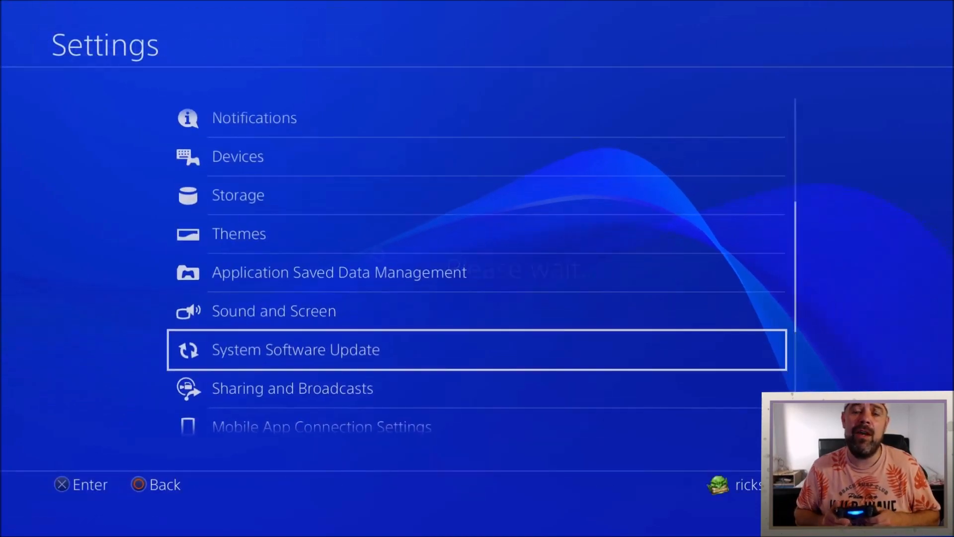